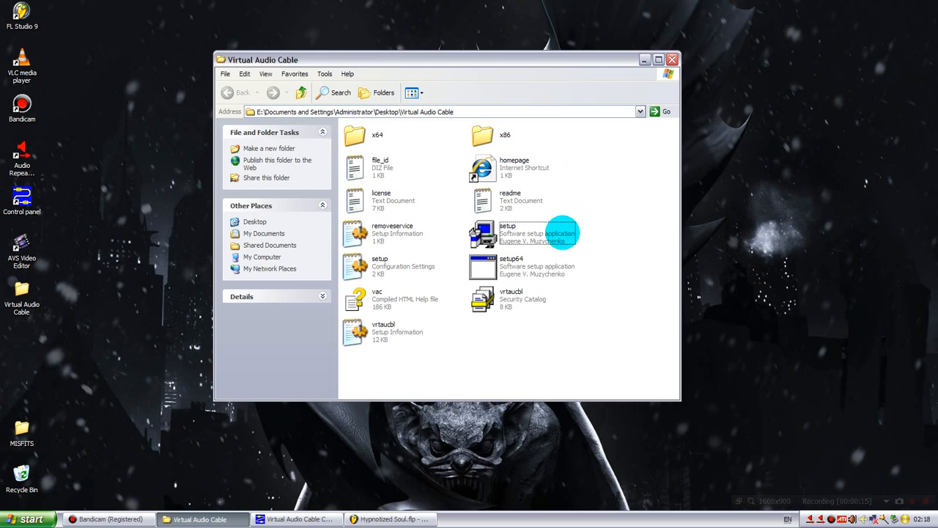
mouse_move(527, 233)
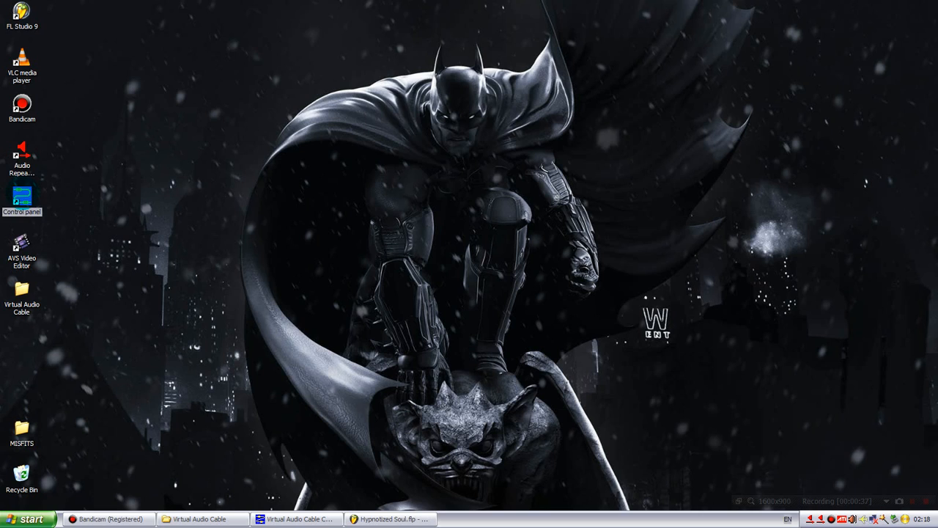
Launch the cable Control Panel, dismiss the already-running notice, and bring its window forward
double_click(22, 197)
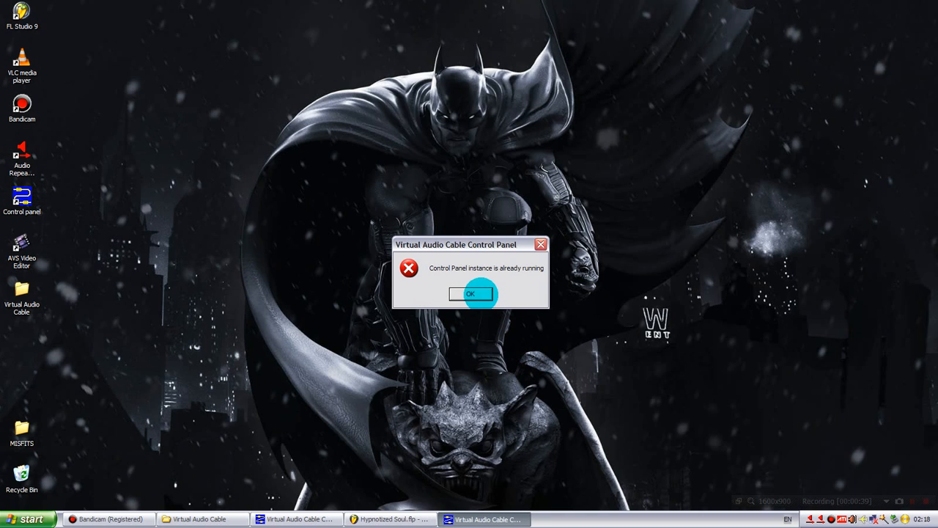
click(471, 293)
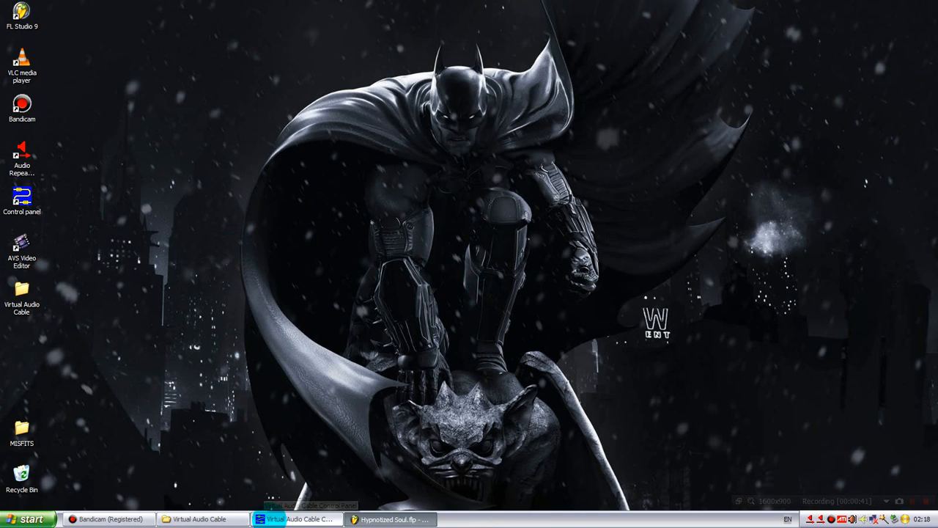
click(297, 519)
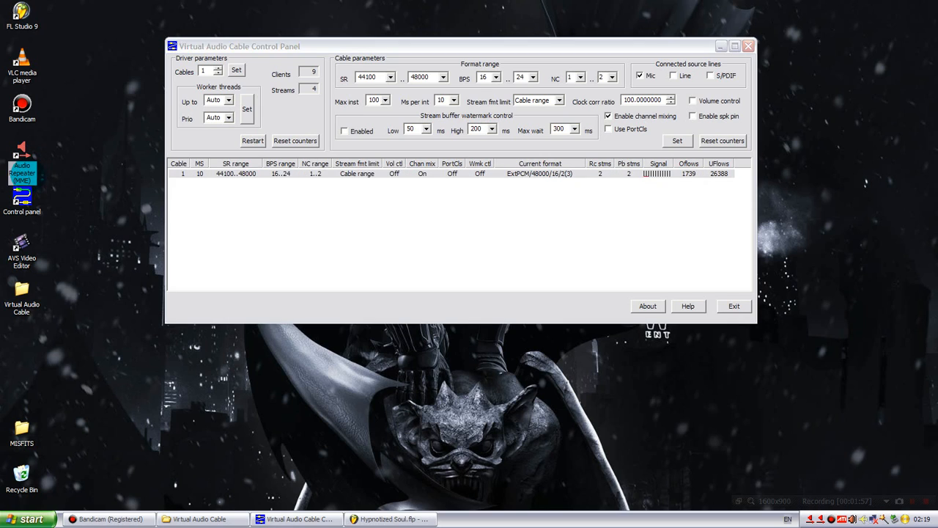
mouse_move(22, 168)
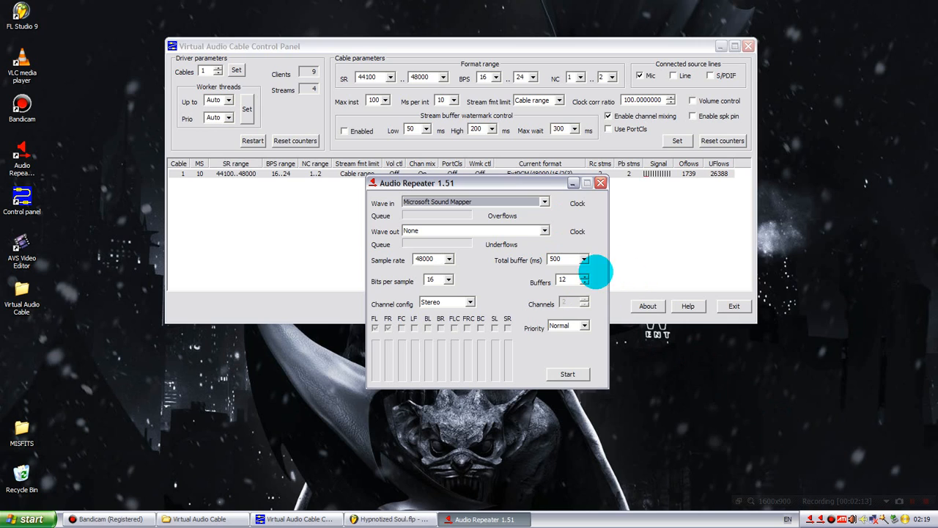
mouse_move(577, 225)
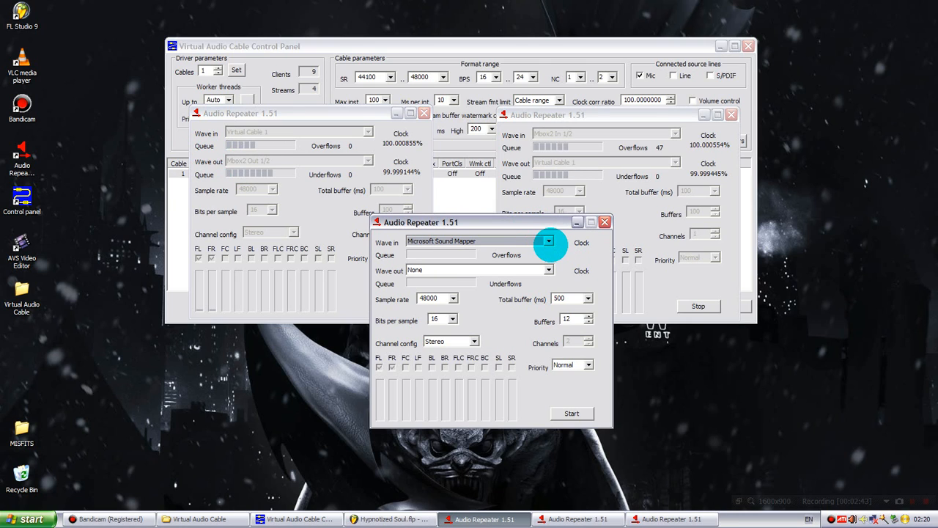
Pick Virtual Cable 1 as the repeater's Wave in, then open Wave out for Mbox2 Out 1/2
click(548, 242)
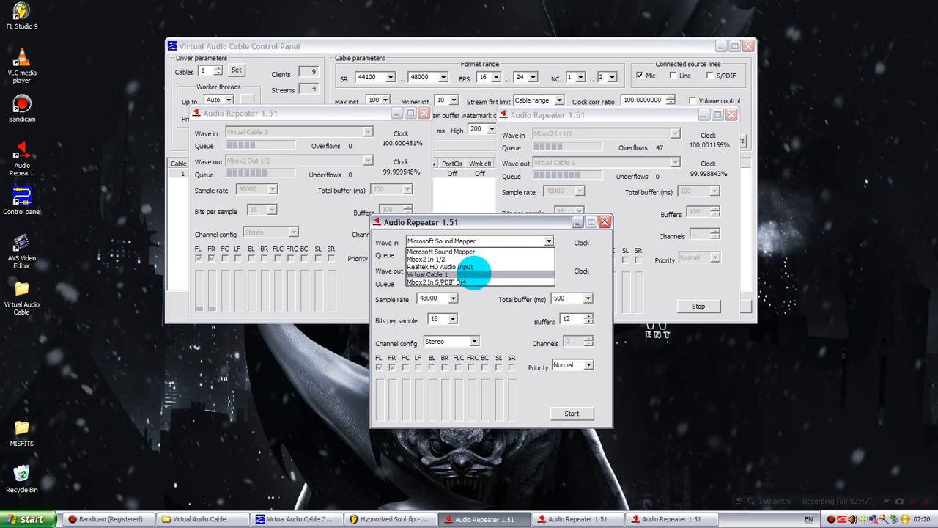
click(427, 274)
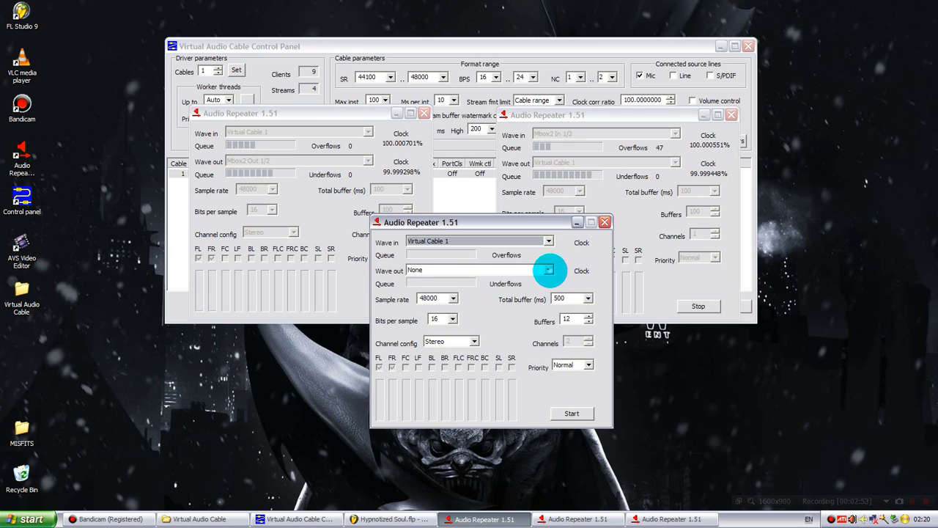
click(547, 270)
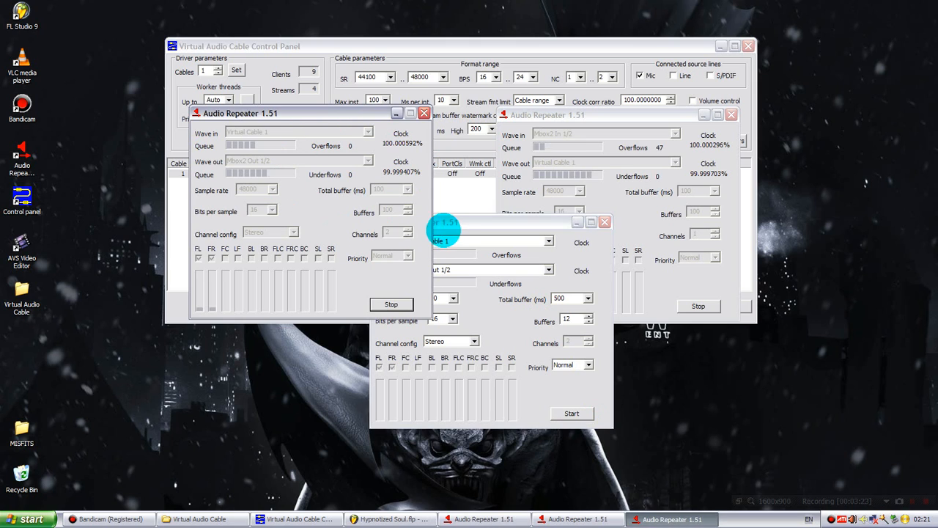
Drag the new repeater window left, over the two running repeaters
drag(444, 231, 491, 257)
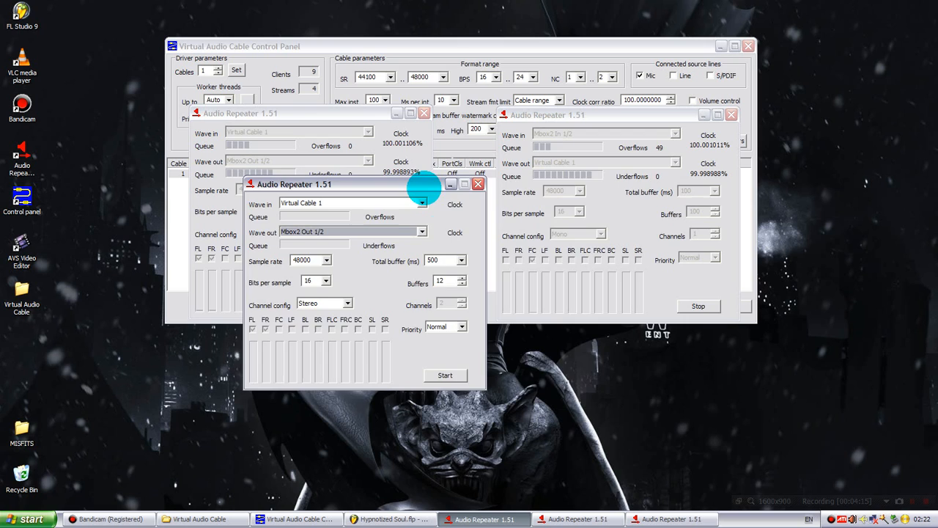
Move the repeater right and set Wave in to Mbox2 In 1/2, Wave out to Virtual Cable 1
drag(294, 184, 535, 188)
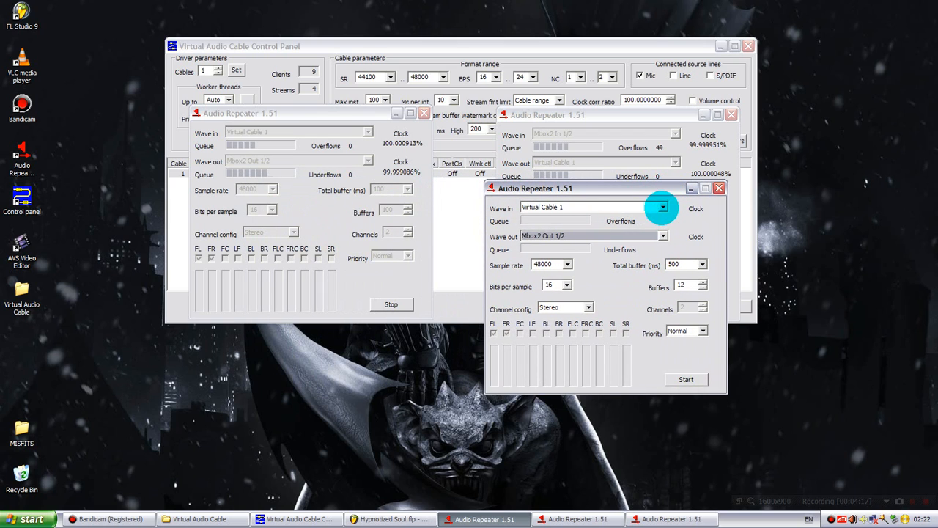
click(662, 207)
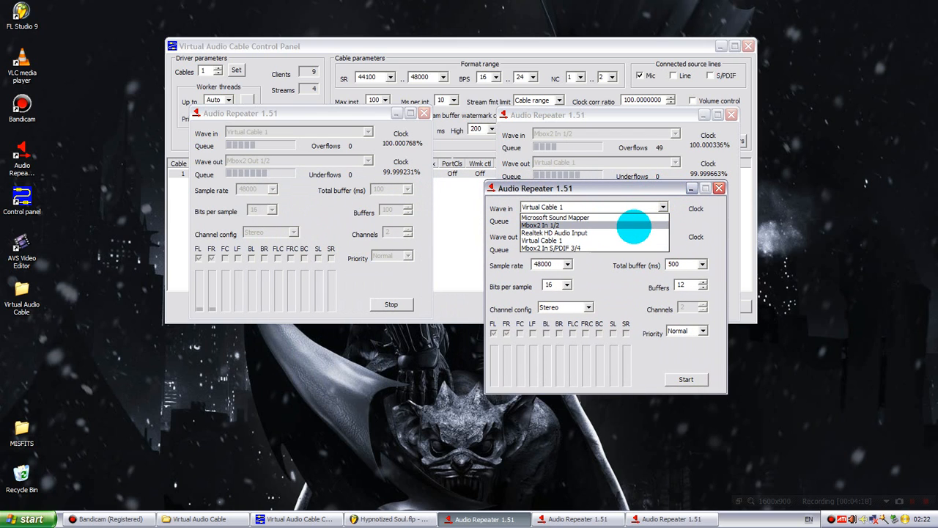
click(542, 225)
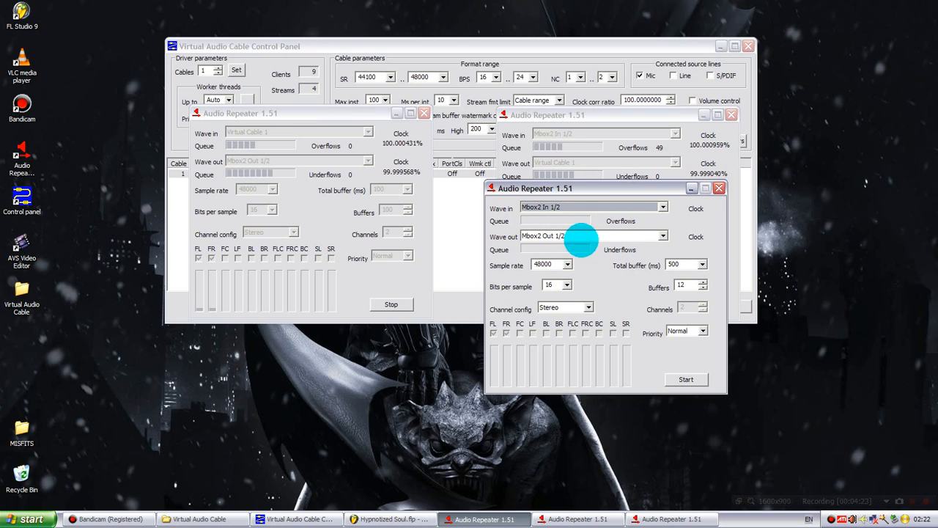
click(661, 236)
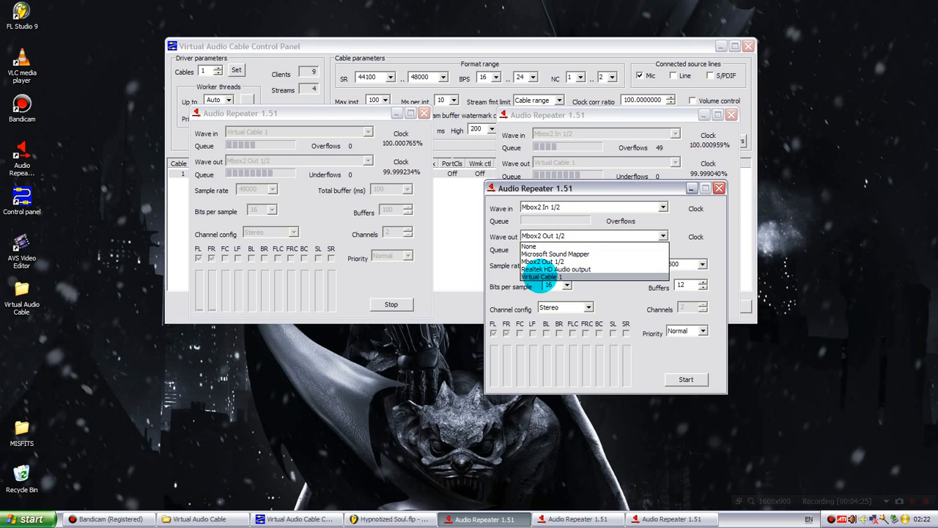
click(541, 276)
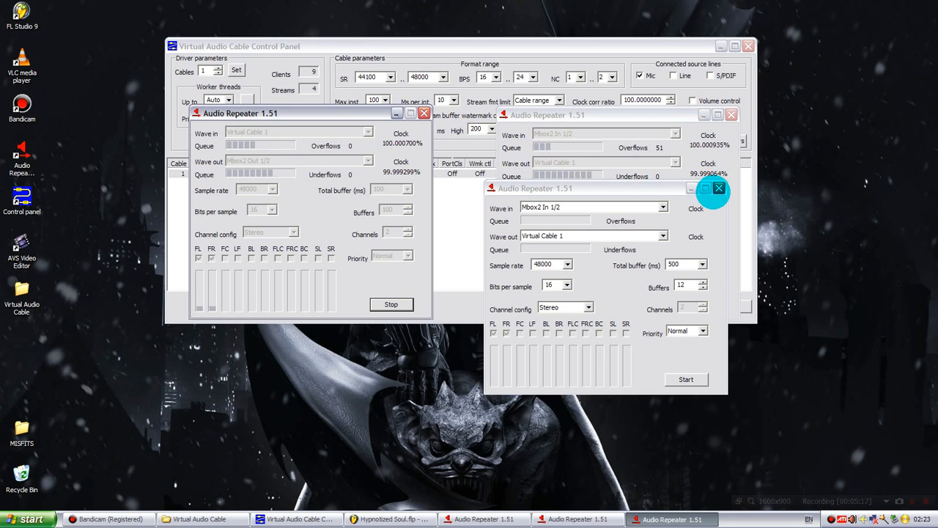
Close the unstarted repeater window and minimize the running repeater
click(718, 188)
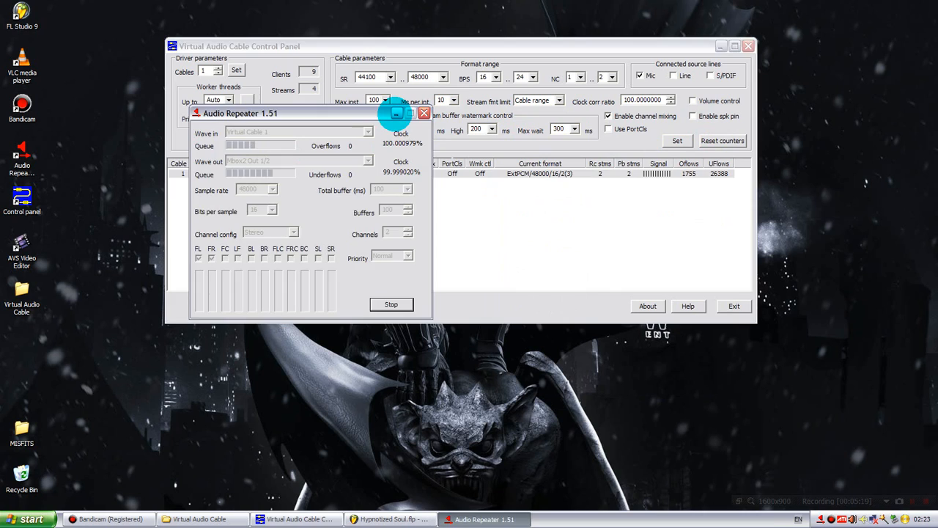
click(423, 113)
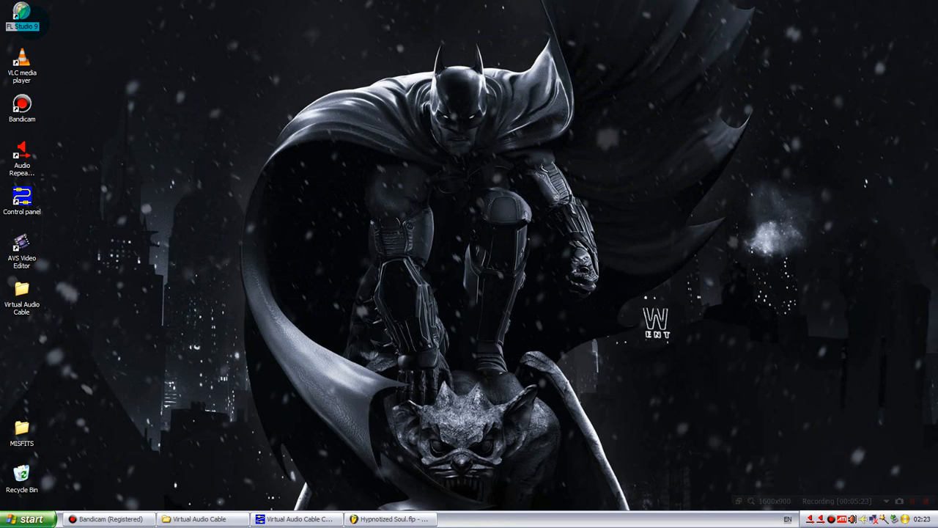
mouse_move(22, 26)
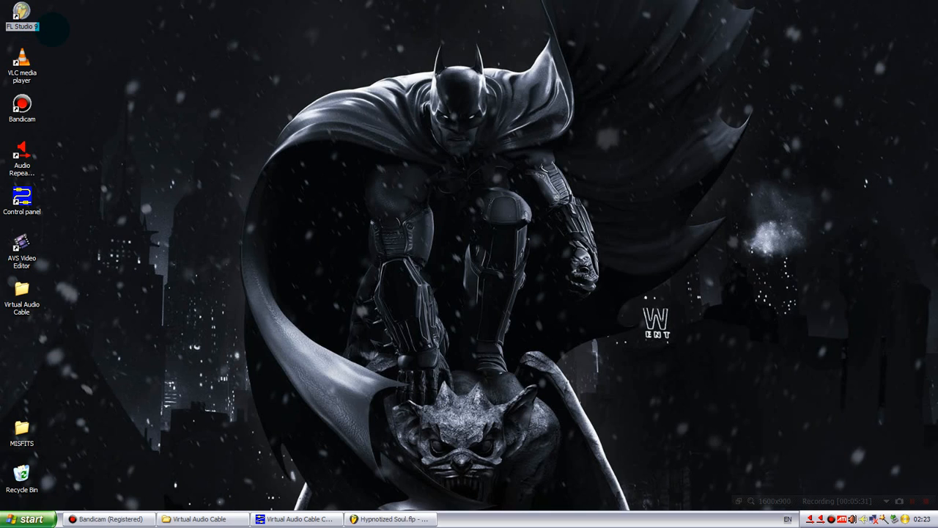
Launch FL Studio, confirm Virtual Cable 1 as the output in Audio settings, and close them
double_click(21, 15)
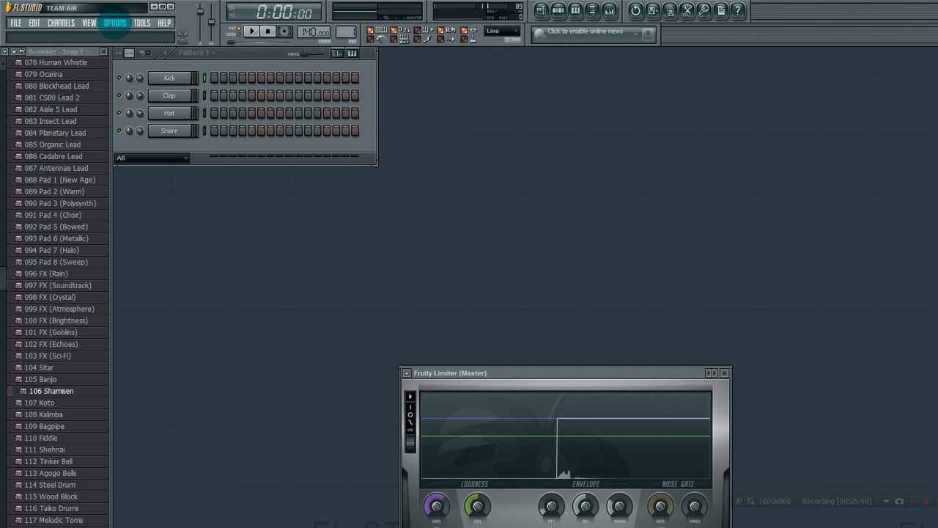
click(115, 23)
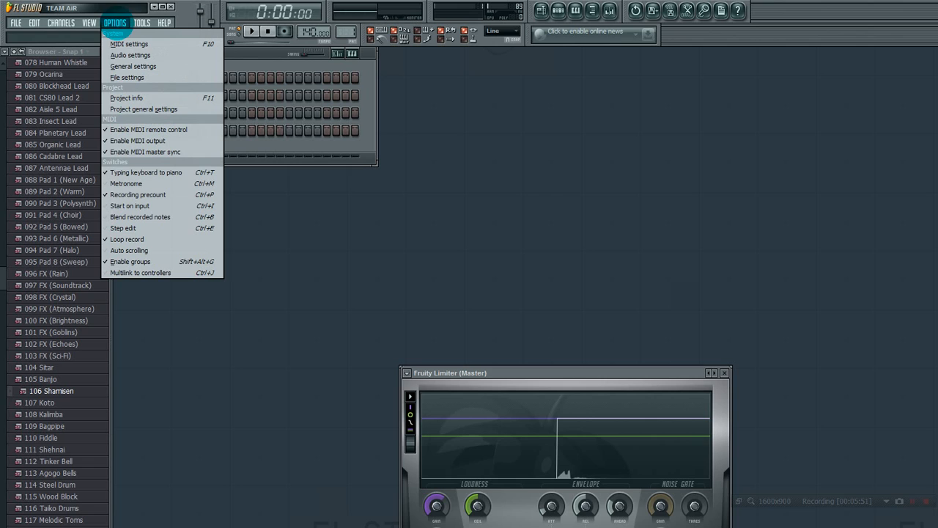
mouse_move(131, 55)
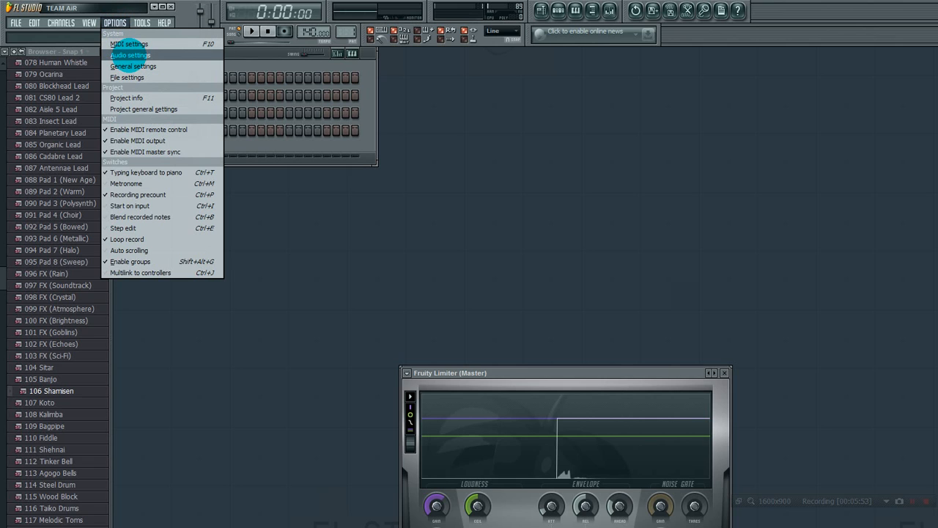
click(129, 55)
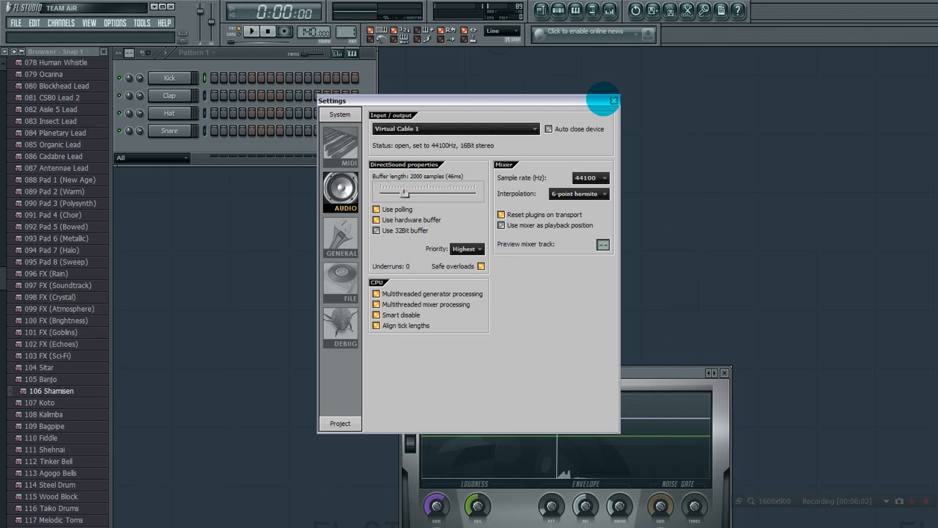
mouse_move(613, 100)
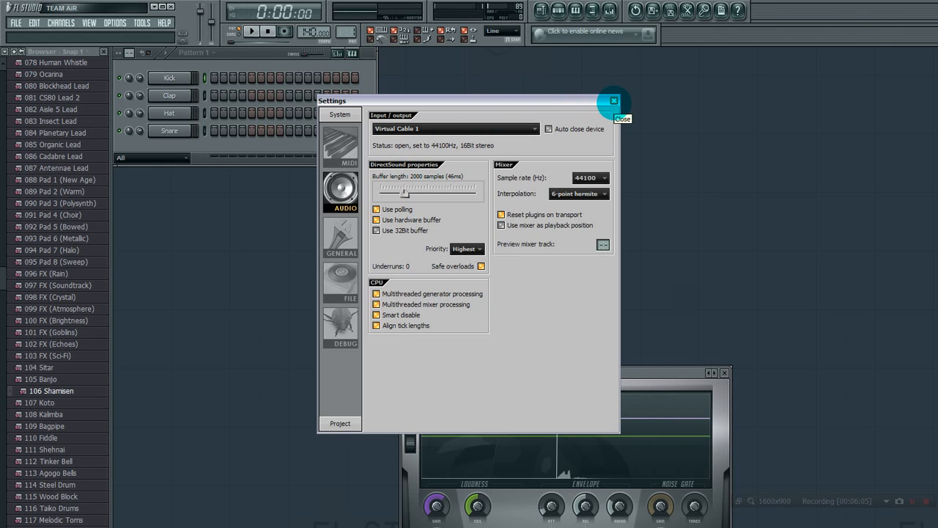
mouse_move(615, 101)
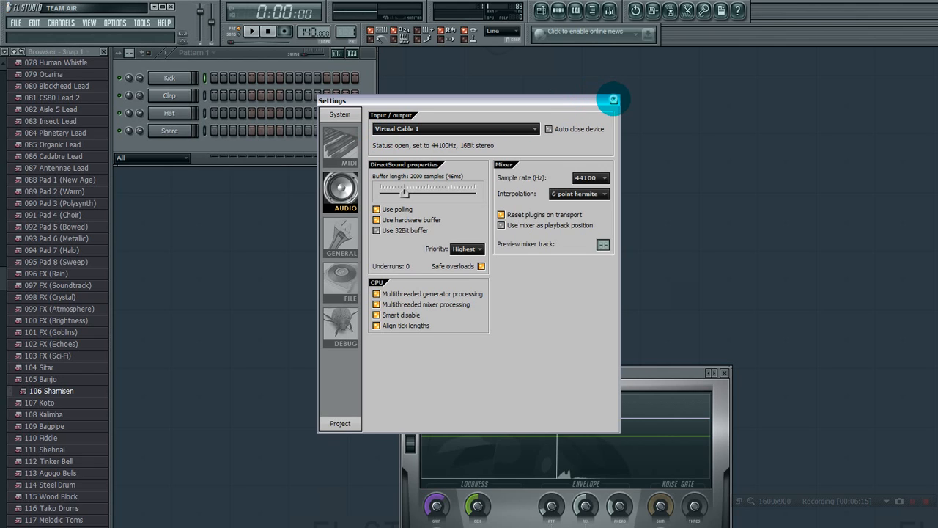
click(613, 99)
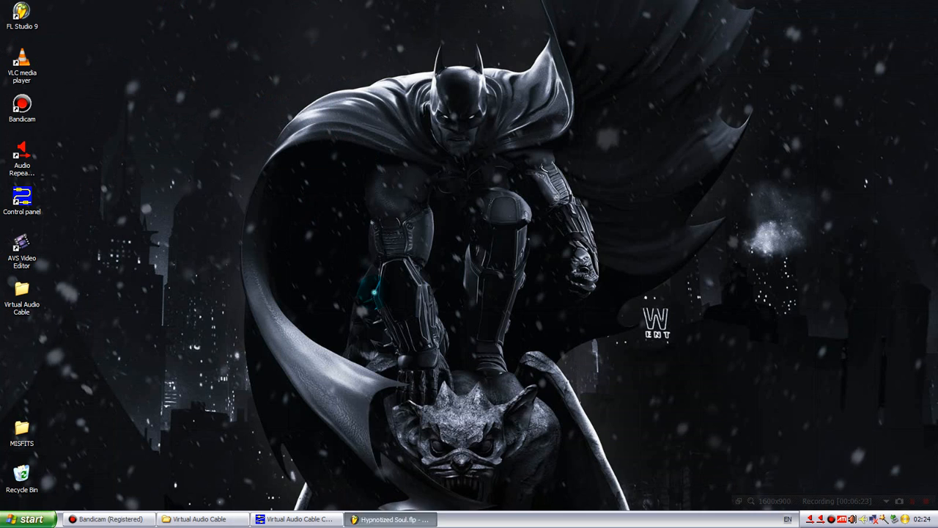
Restore the Hypnotized Soul.flp project from the taskbar and open the Options menu
click(391, 519)
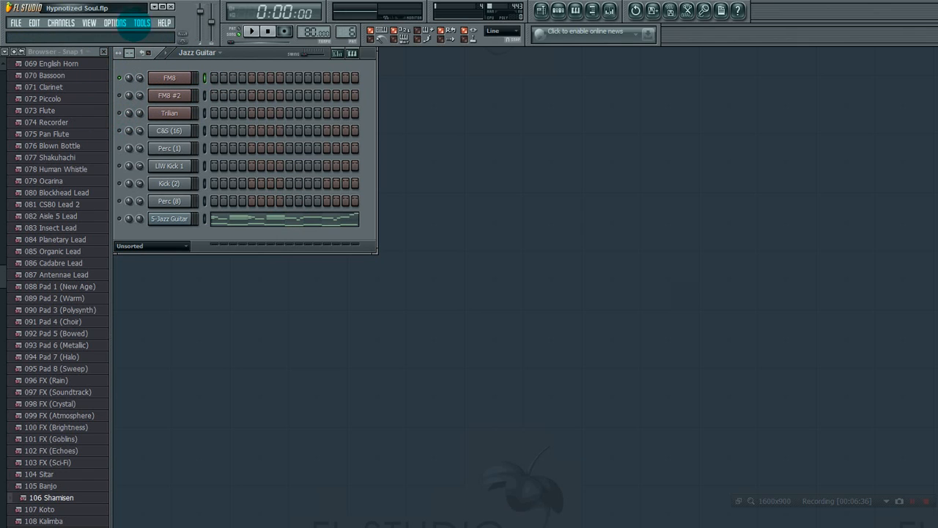
click(114, 23)
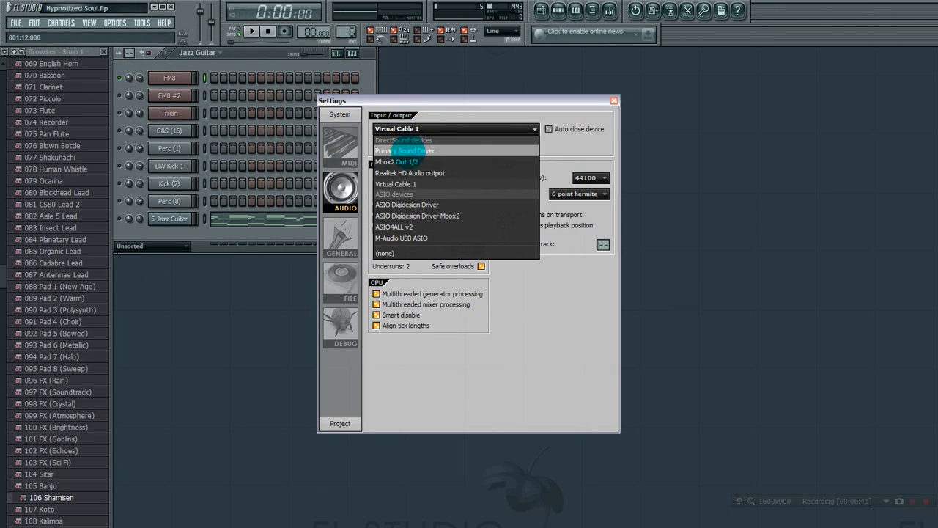
Try Mbox2 Out 1/2 and another output device, then settle on Virtual Cable 1 and close settings
click(400, 161)
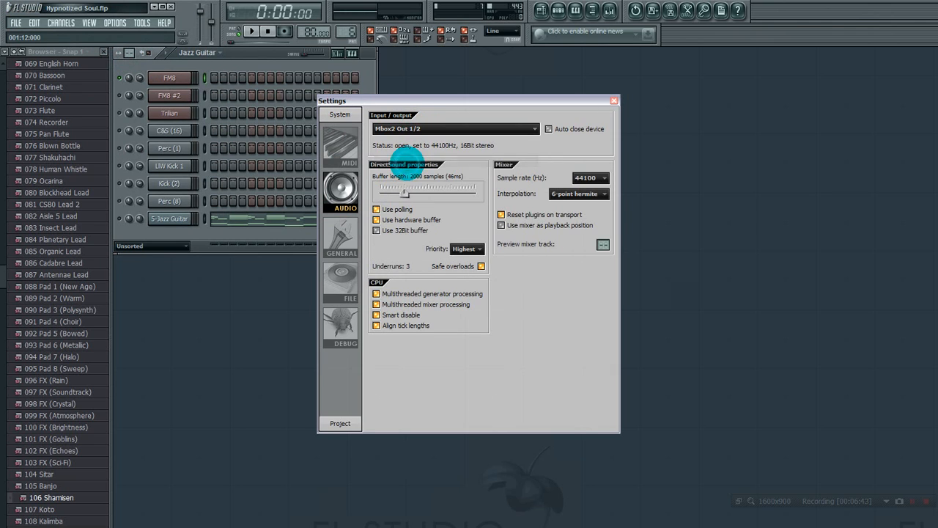
click(251, 31)
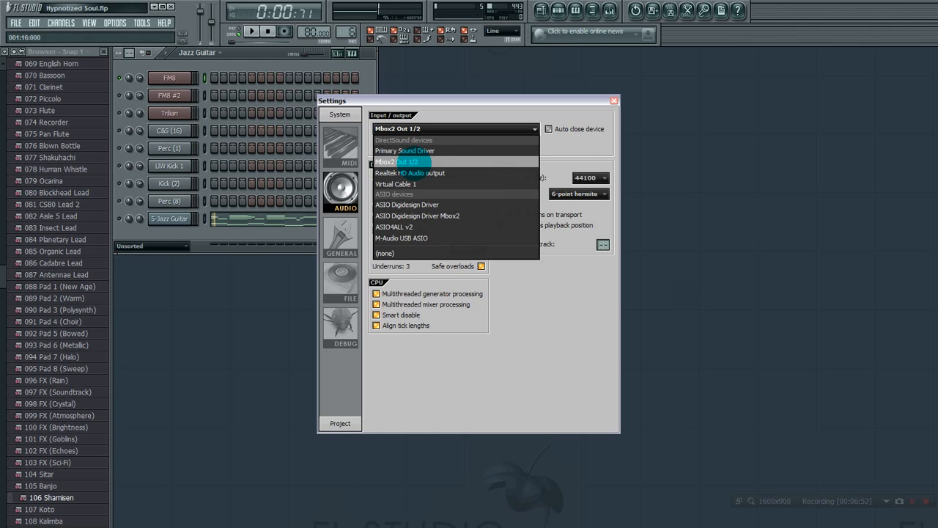
click(404, 151)
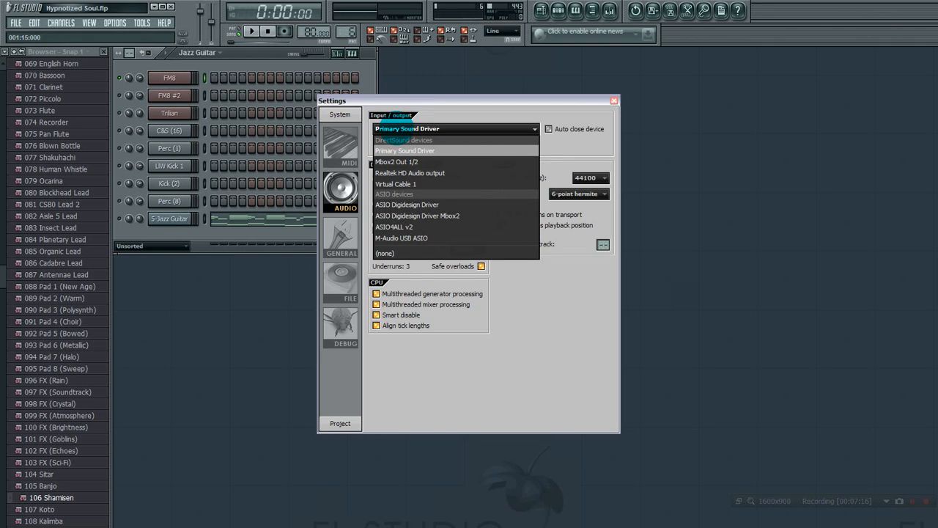
mouse_move(396, 161)
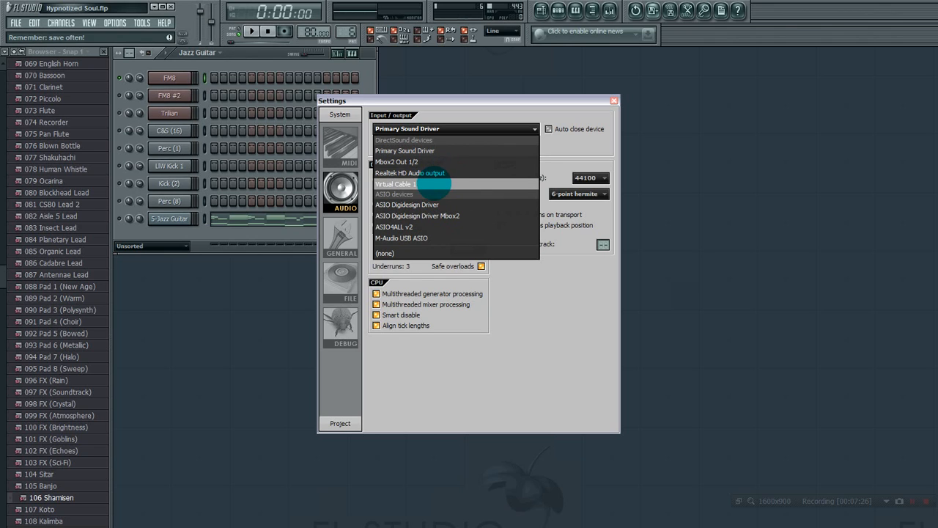
click(396, 184)
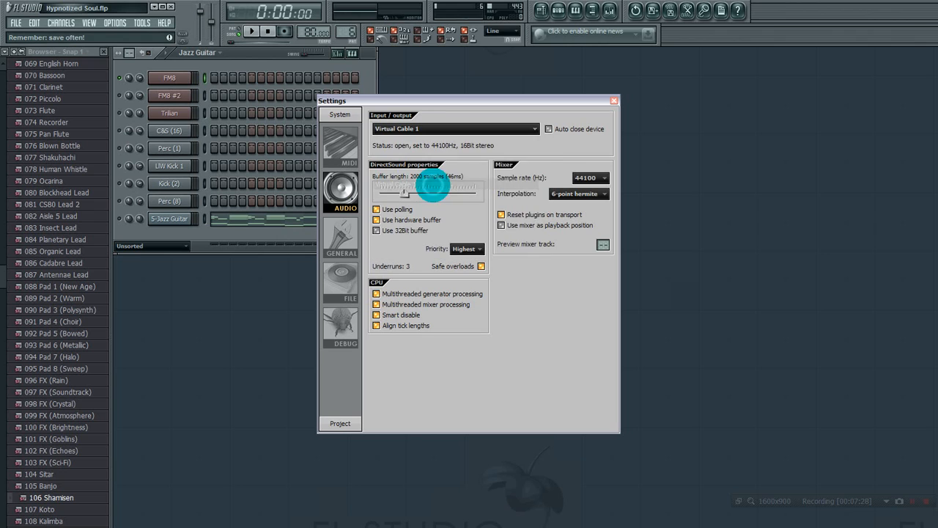
click(614, 100)
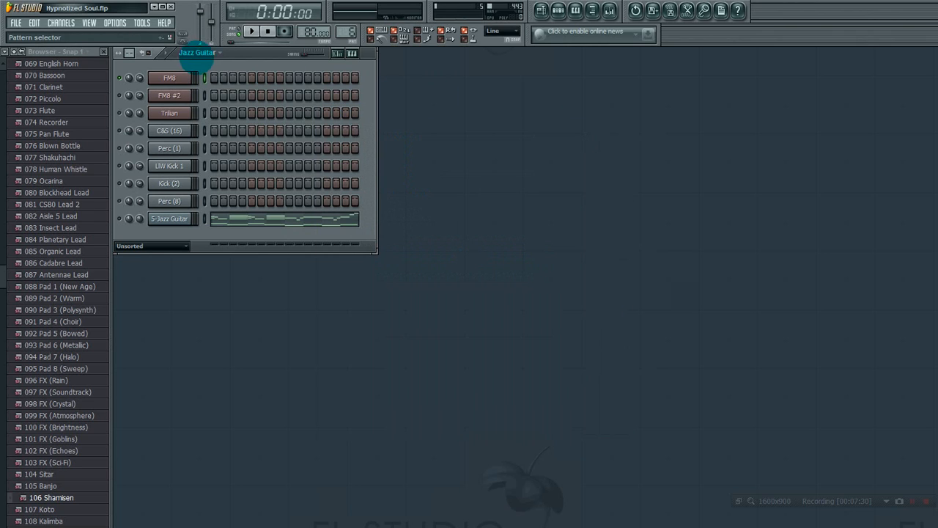
Play the Hypnotized Soul project briefly, then pause it
click(251, 31)
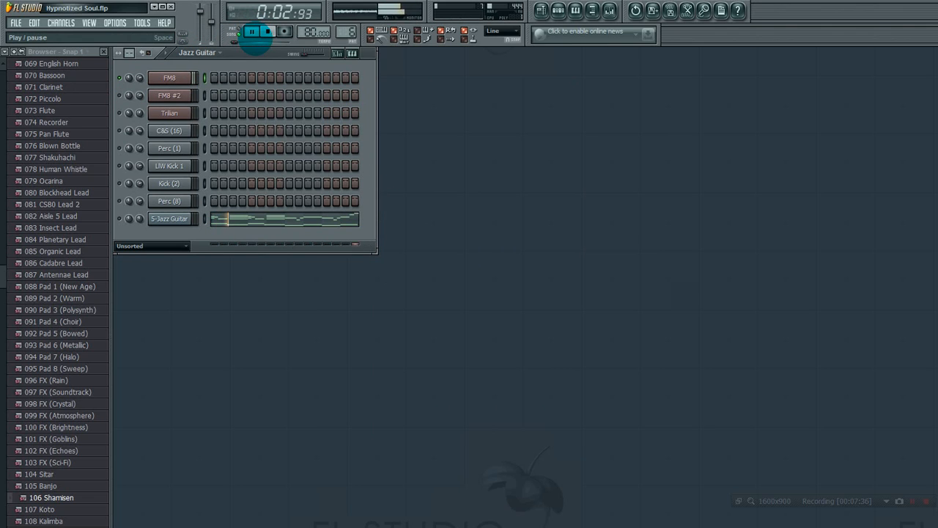
click(170, 77)
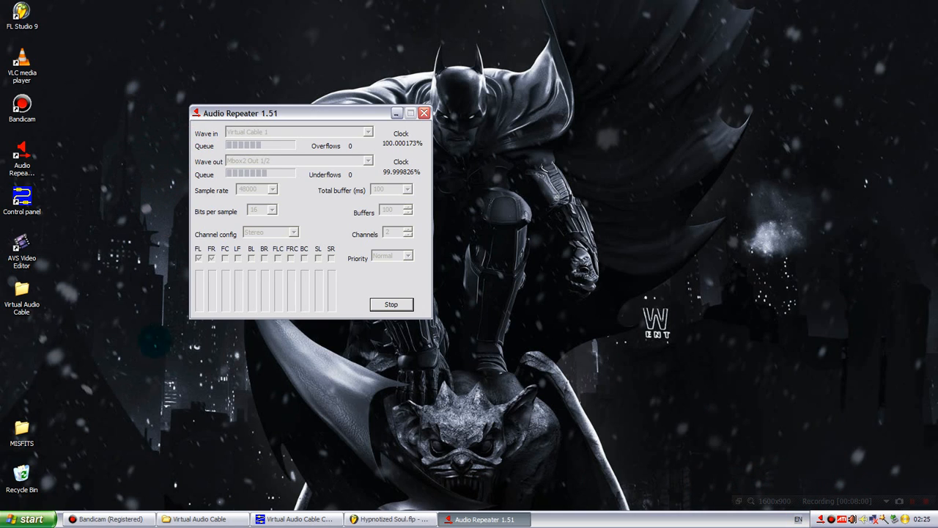
Restore both running repeaters, then minimize the Virtual Cable 1 to Mbox2 Out 1/2 repeater
click(115, 23)
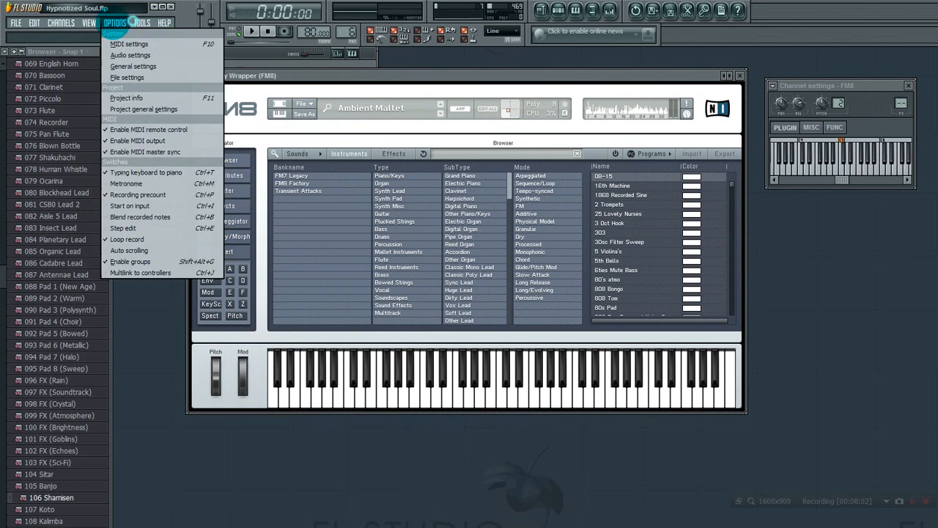
click(130, 55)
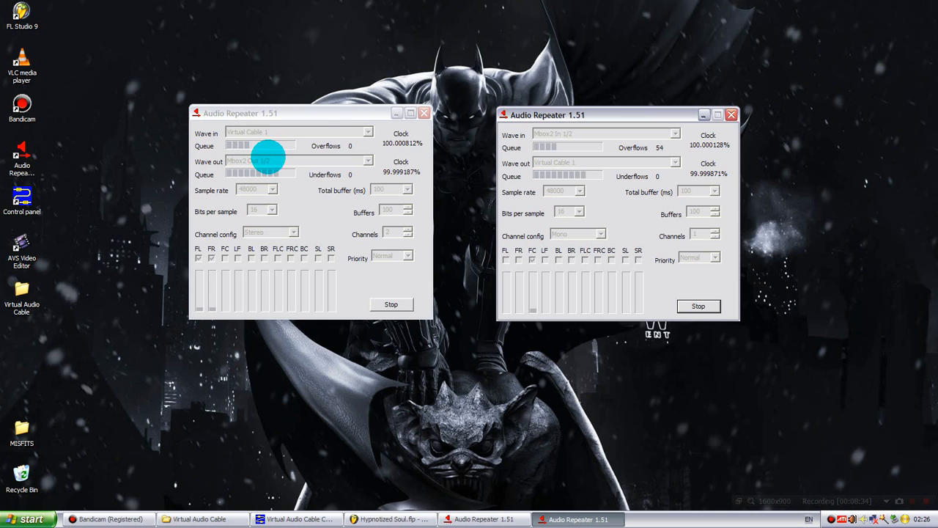
click(424, 112)
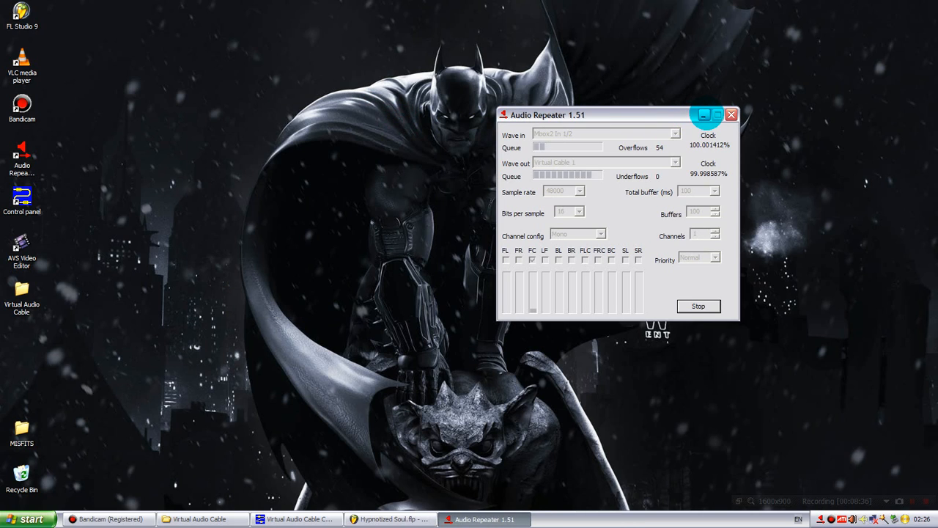
Hide the Mbox2 repeater, then confirm Virtual Cable 1 as Bandicam's primary sound device
click(731, 115)
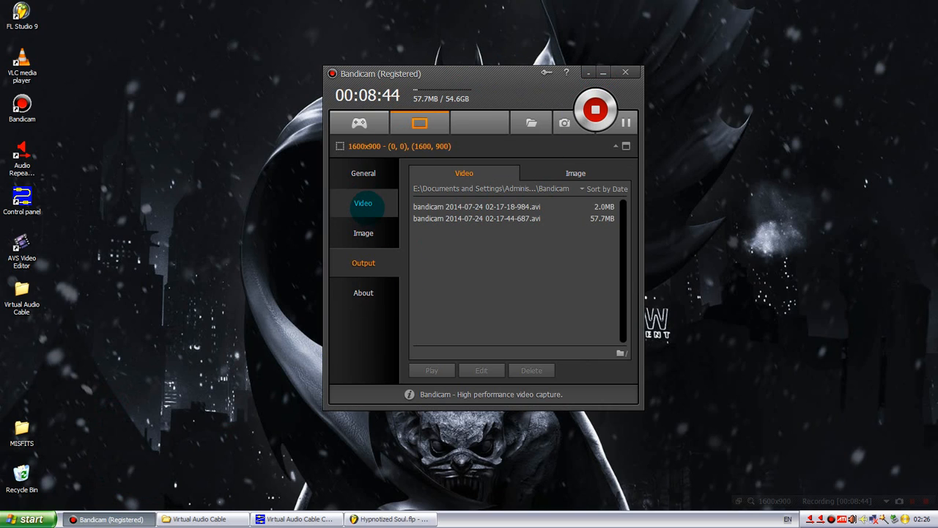
click(363, 203)
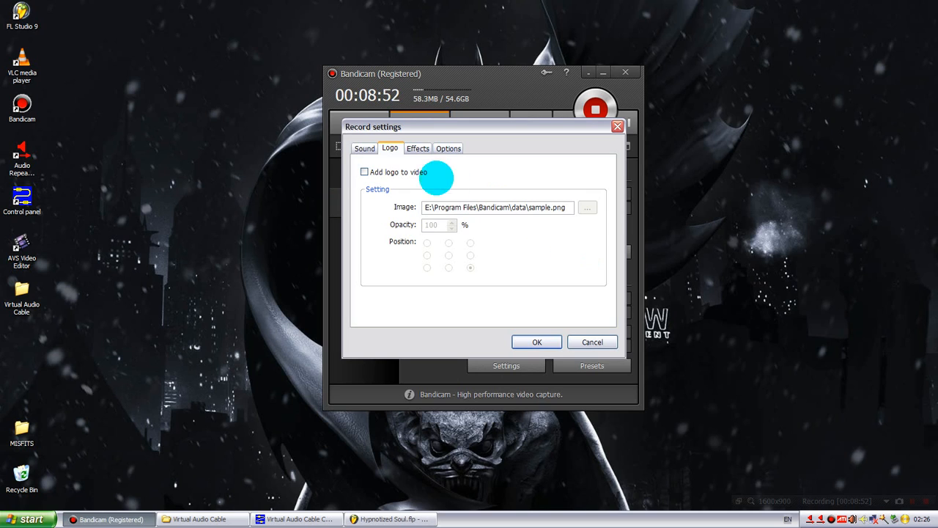
click(364, 148)
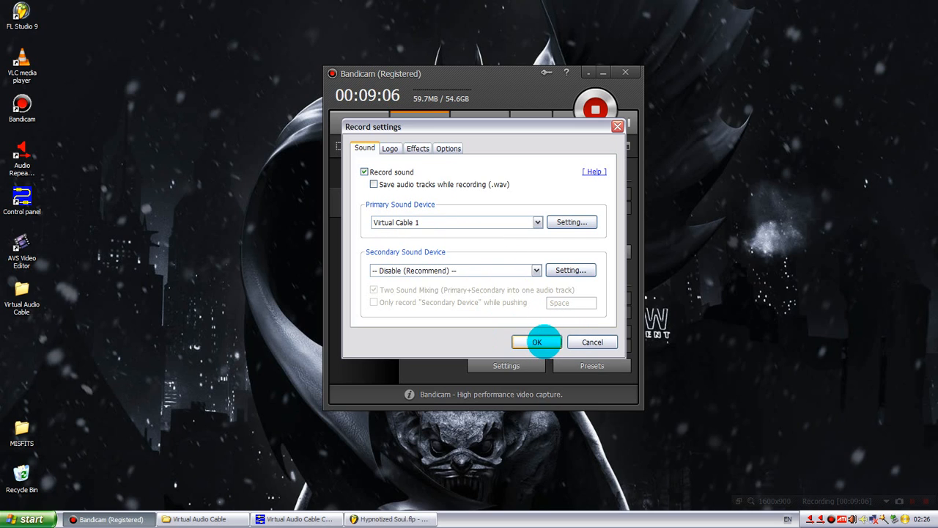
click(536, 341)
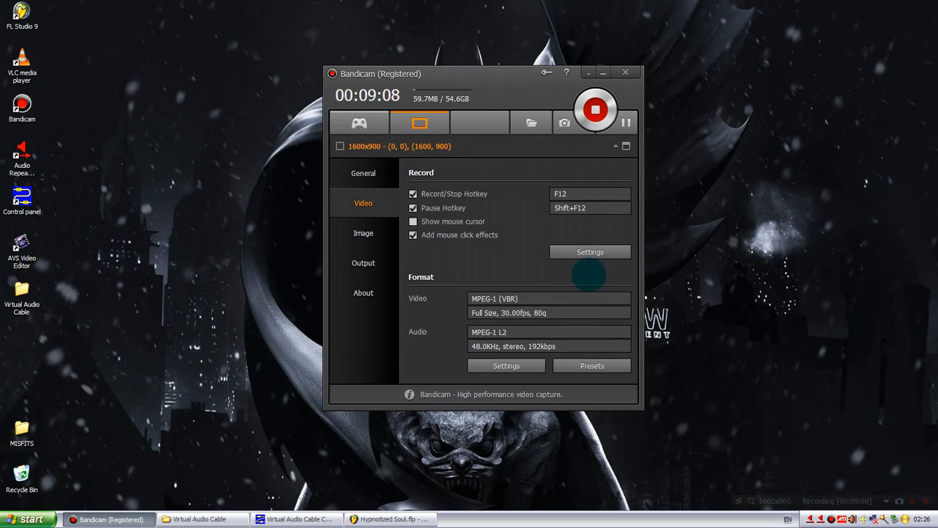